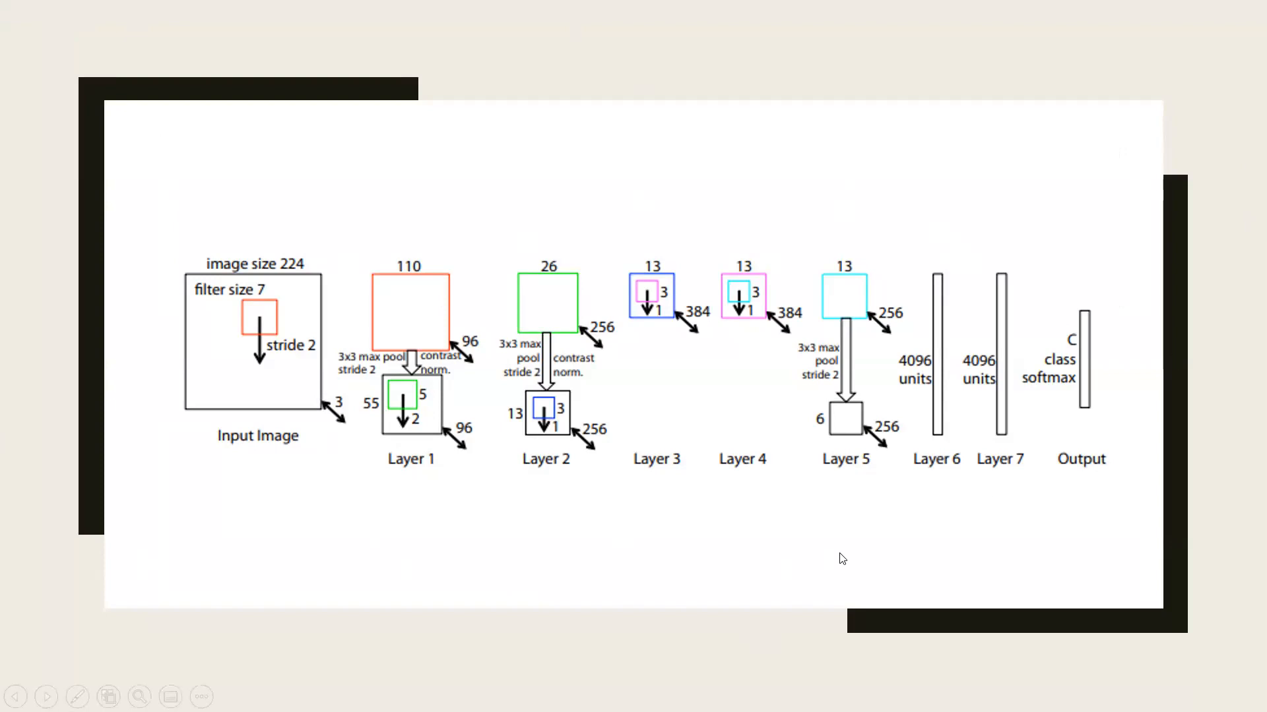
{"action": "mouse_move", "coordinate": [1206, 389]}
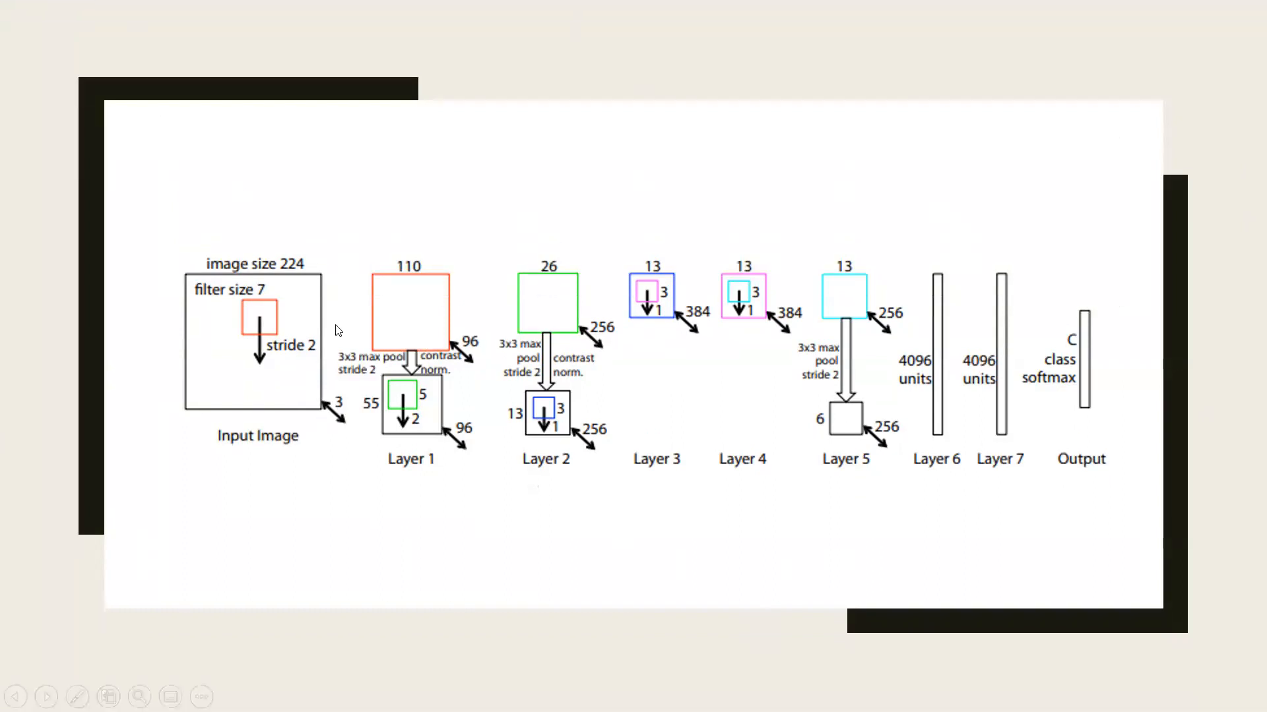
{"action": "mouse_move", "coordinate": [246, 317]}
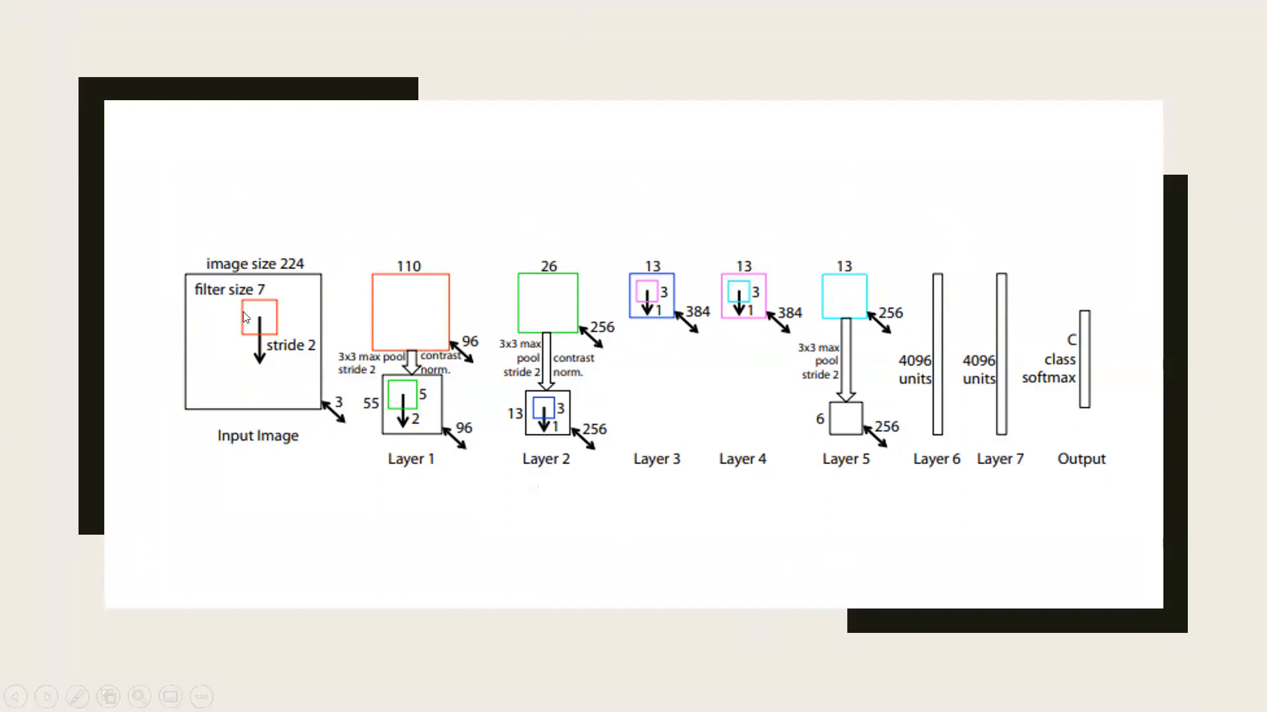
{"action": "mouse_move", "coordinate": [327, 397]}
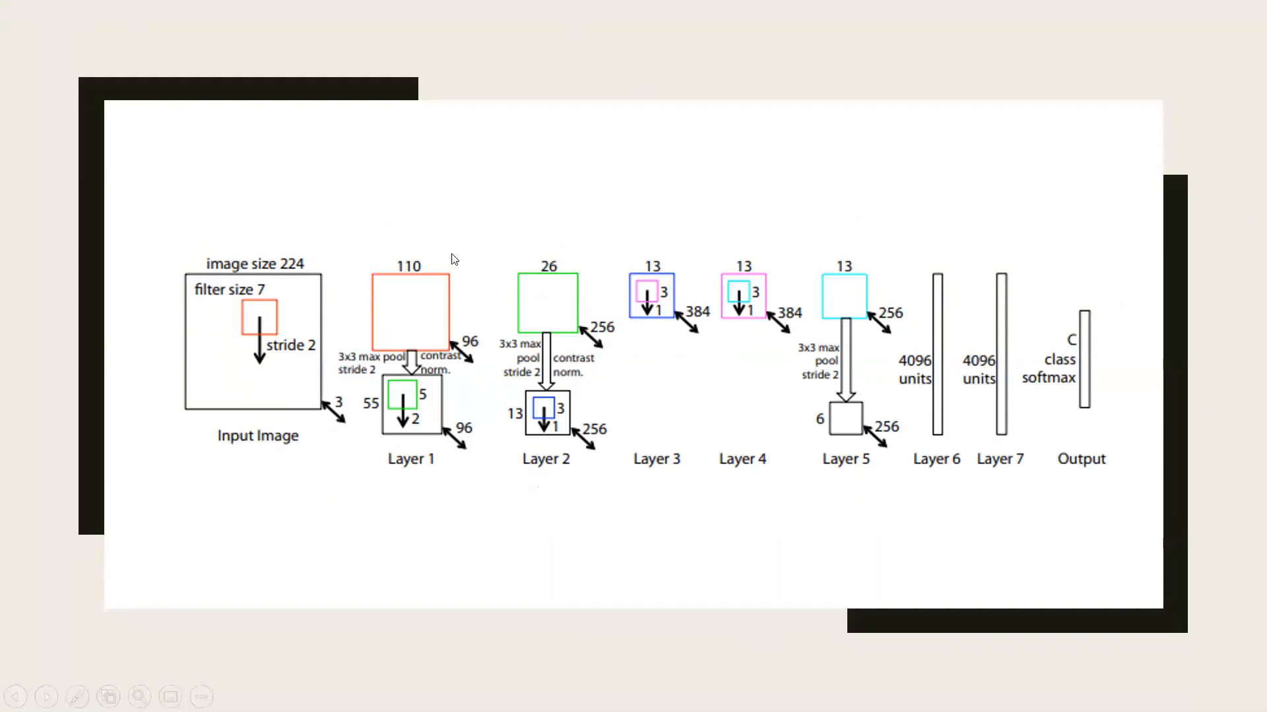
{"action": "mouse_move", "coordinate": [396, 466]}
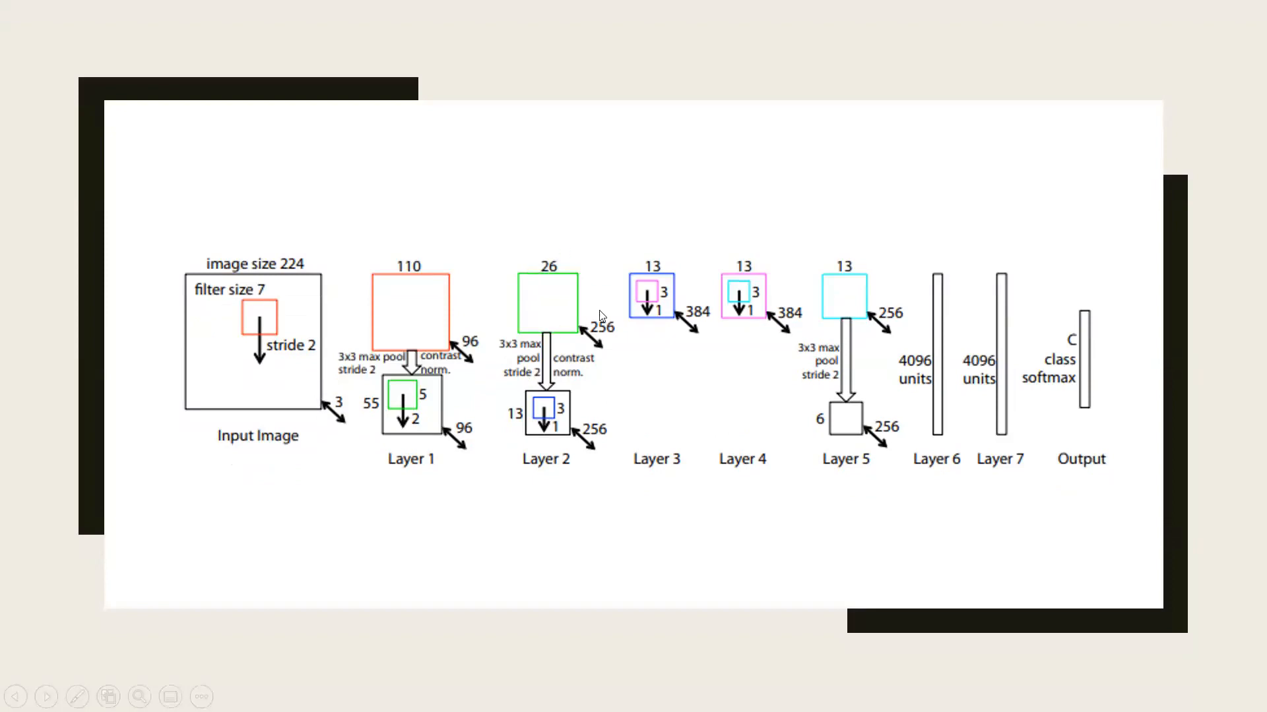
{"action": "mouse_move", "coordinate": [567, 350]}
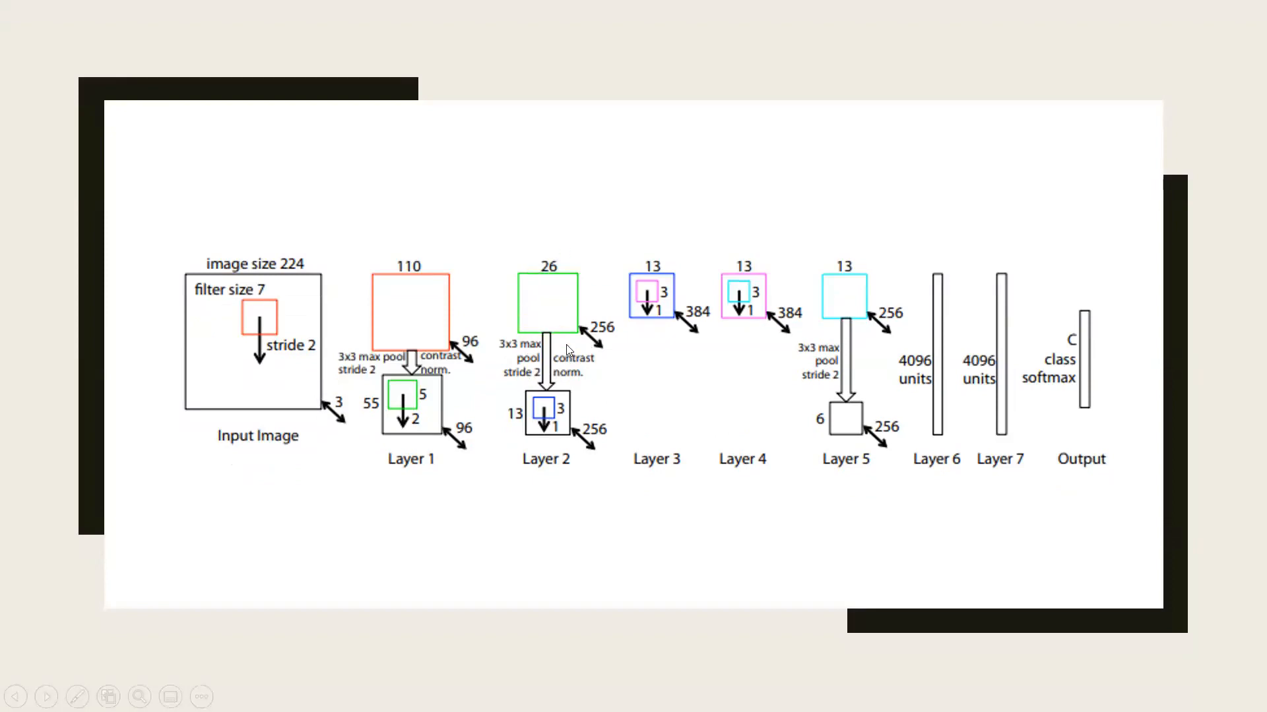
{"action": "mouse_move", "coordinate": [529, 313]}
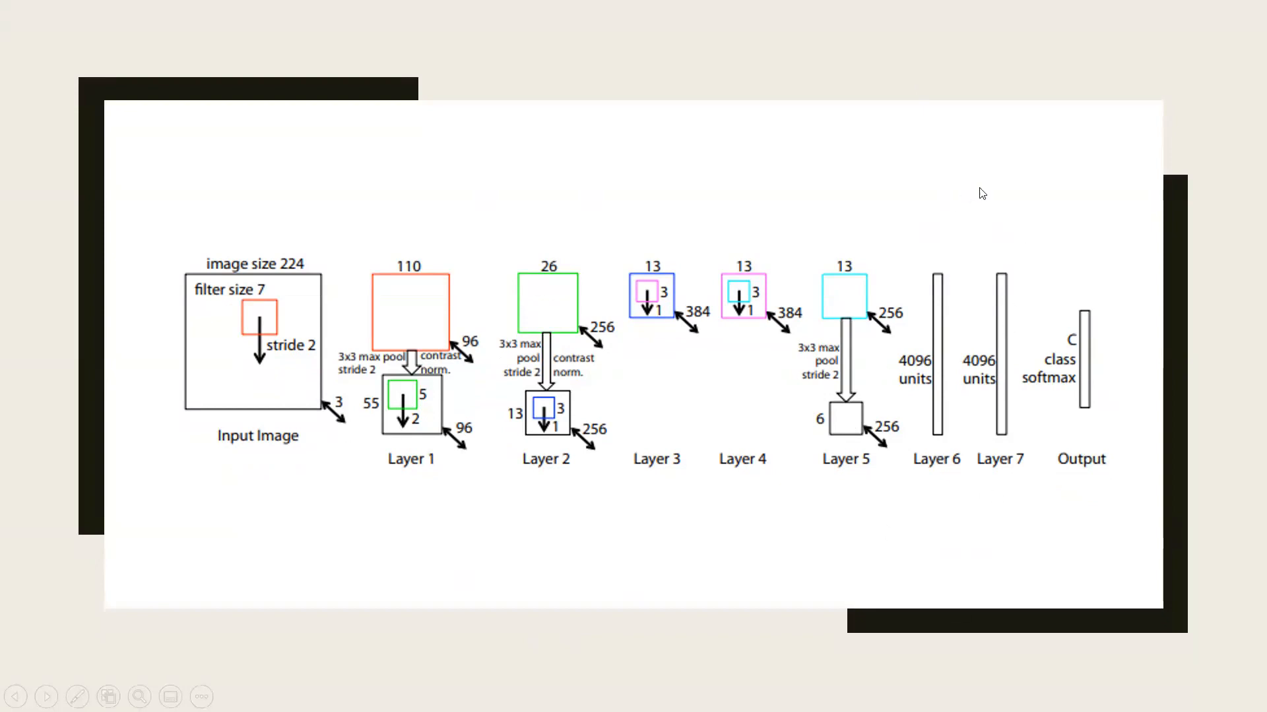
{"action": "mouse_move", "coordinate": [1045, 404]}
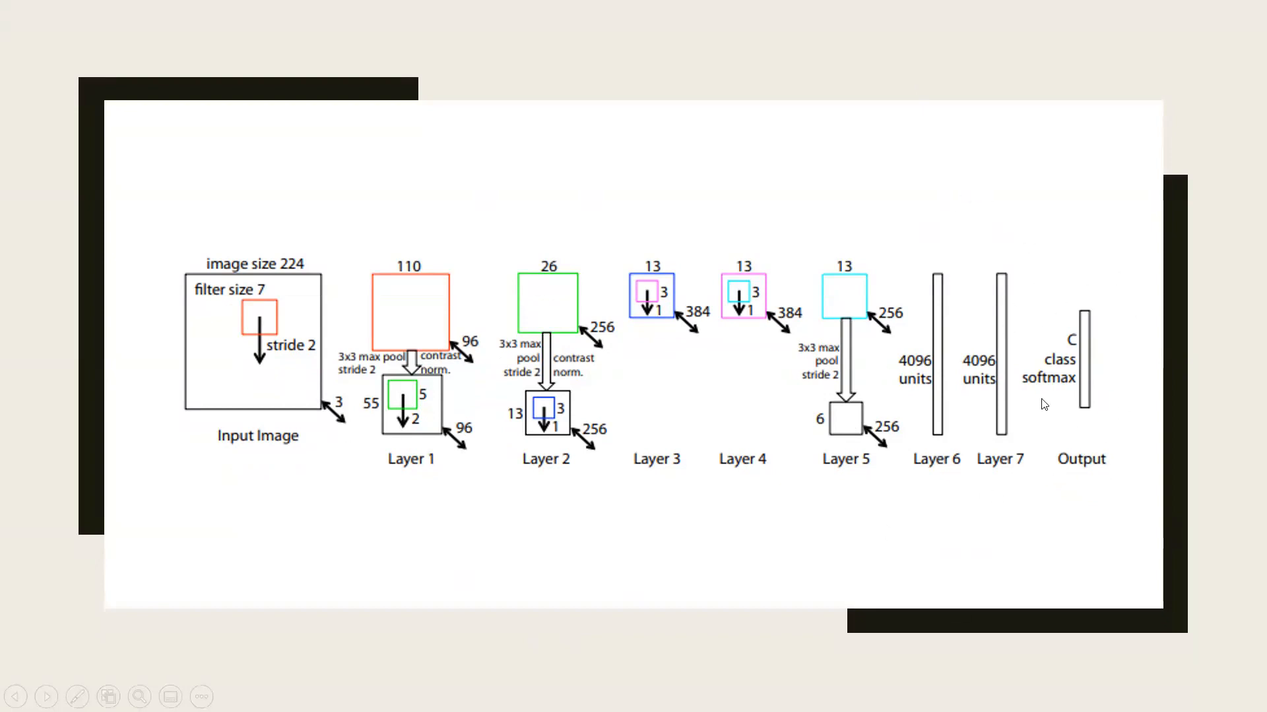
{"action": "mouse_move", "coordinate": [1048, 320]}
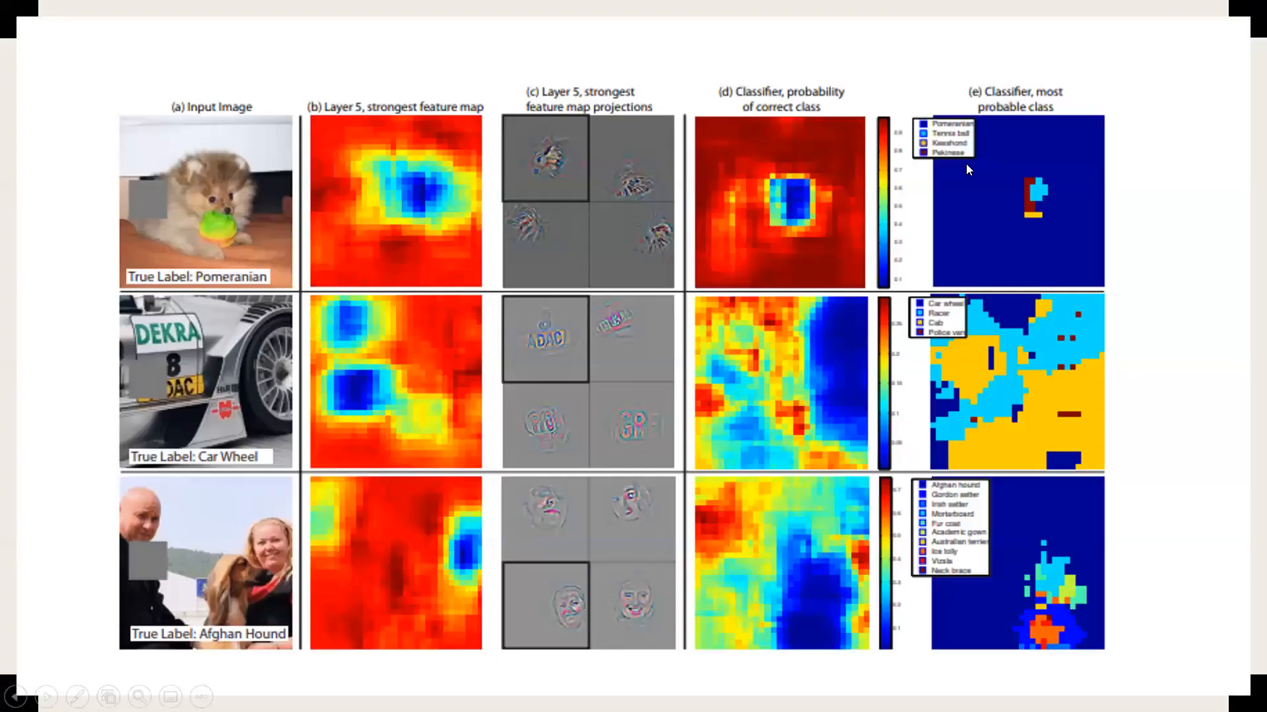
{"action": "mouse_move", "coordinate": [720, 170]}
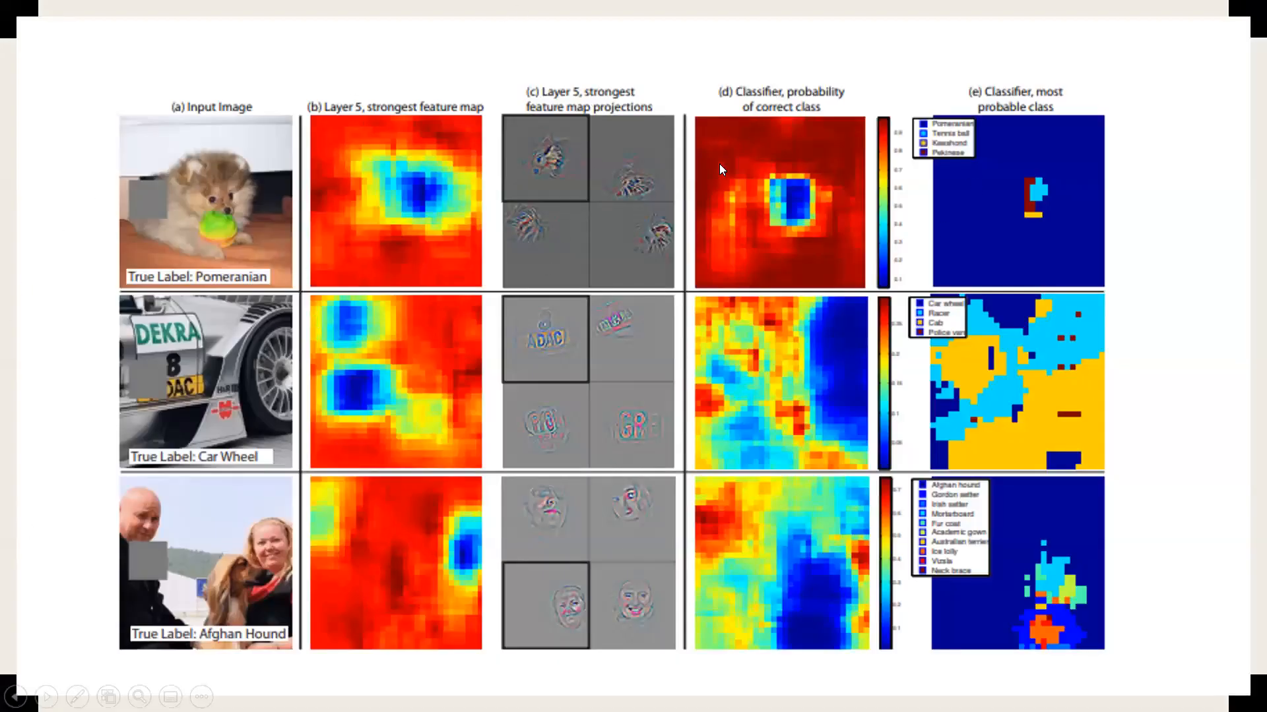
{"action": "mouse_move", "coordinate": [1148, 483]}
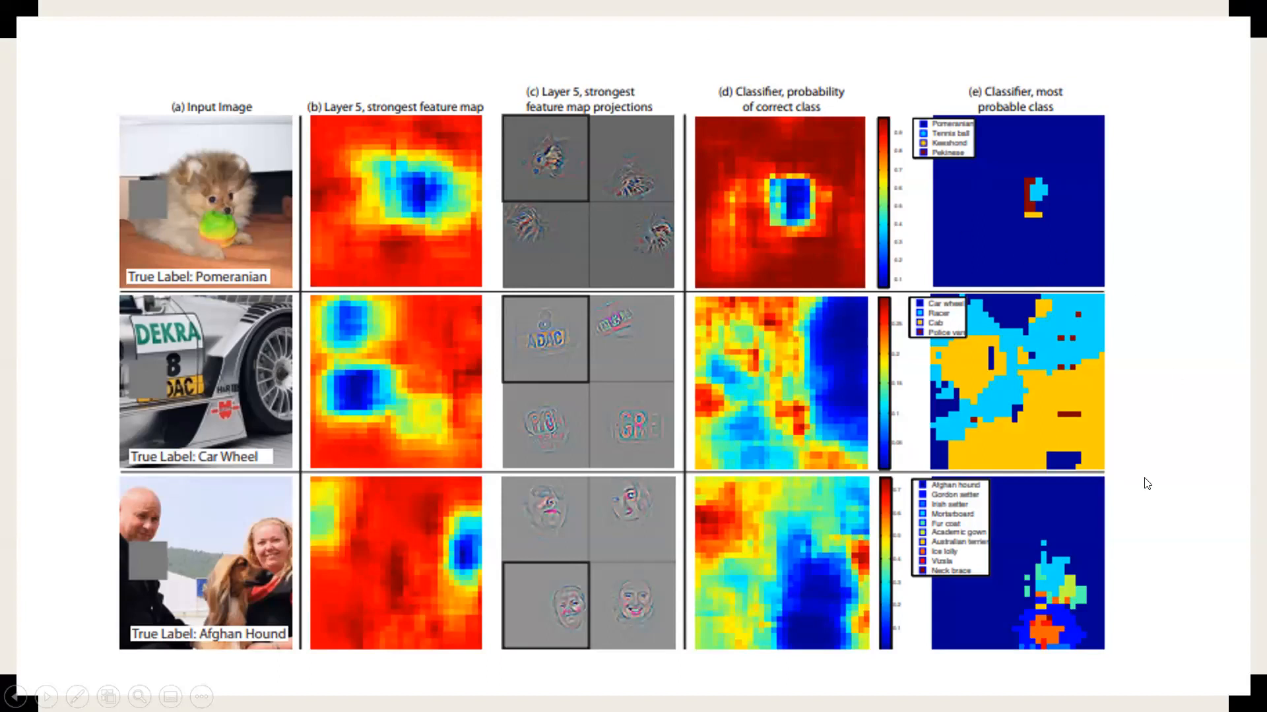
{"action": "mouse_move", "coordinate": [1144, 521]}
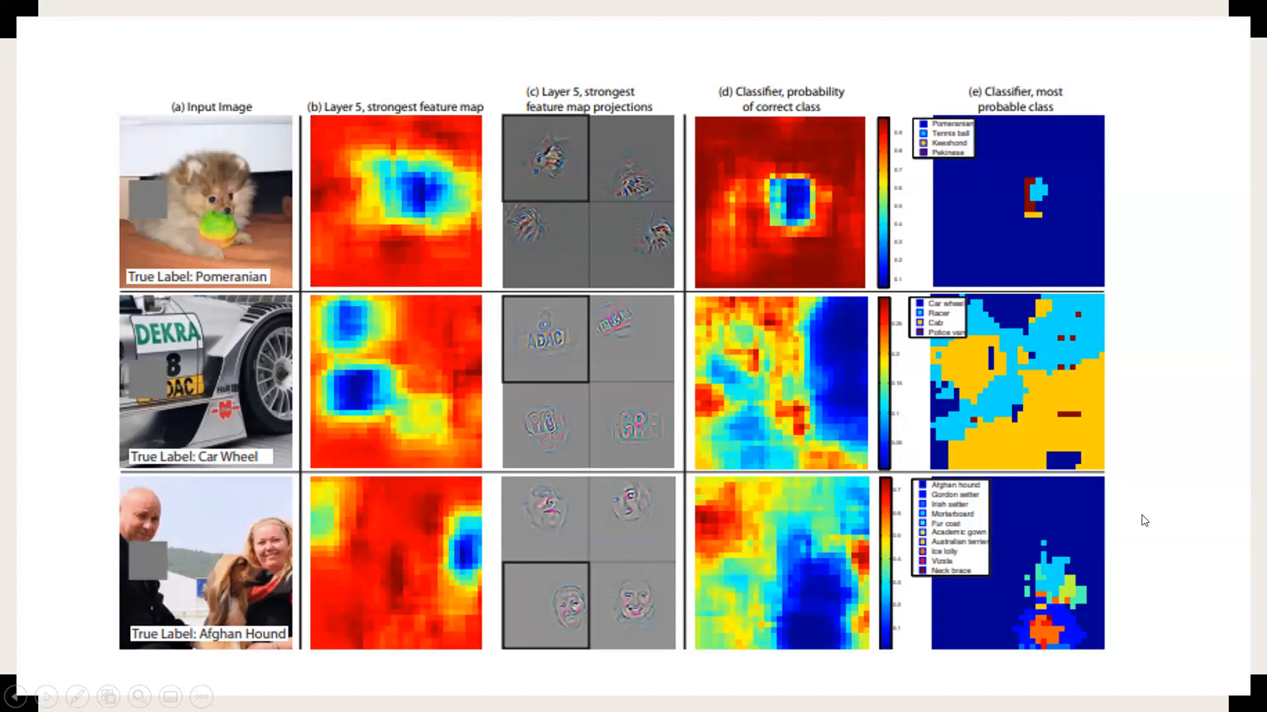